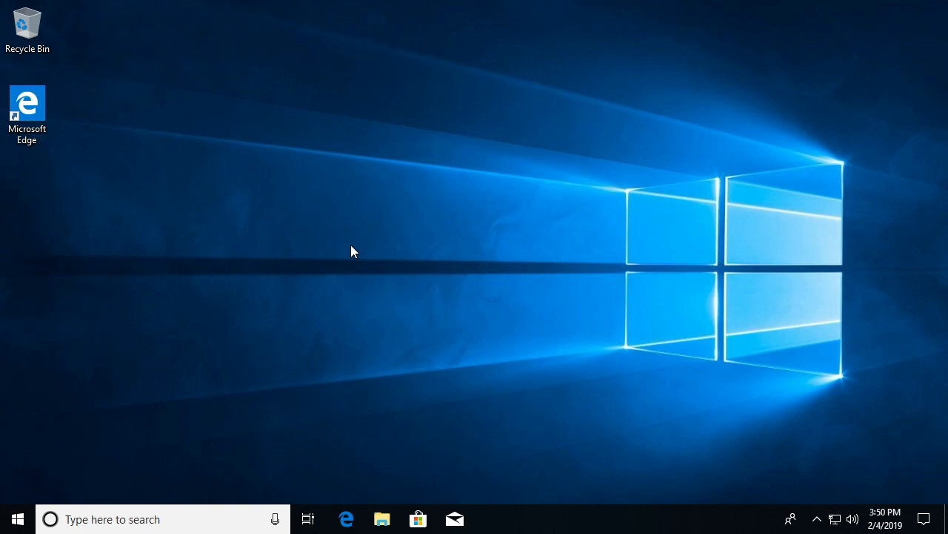
mouse_move(665, 379)
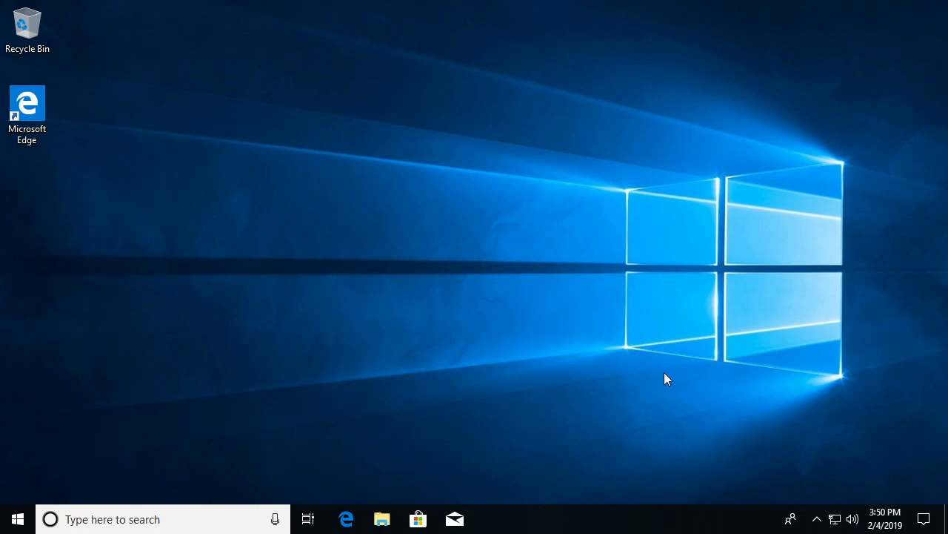
mouse_move(667, 383)
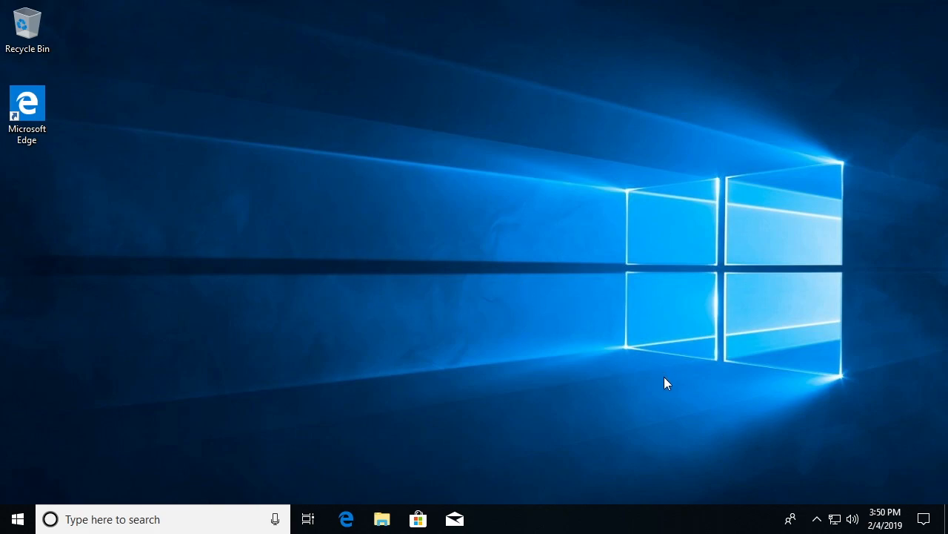
Restore the running Samsung Magician window from its hidden tray icon via Open.
click(817, 519)
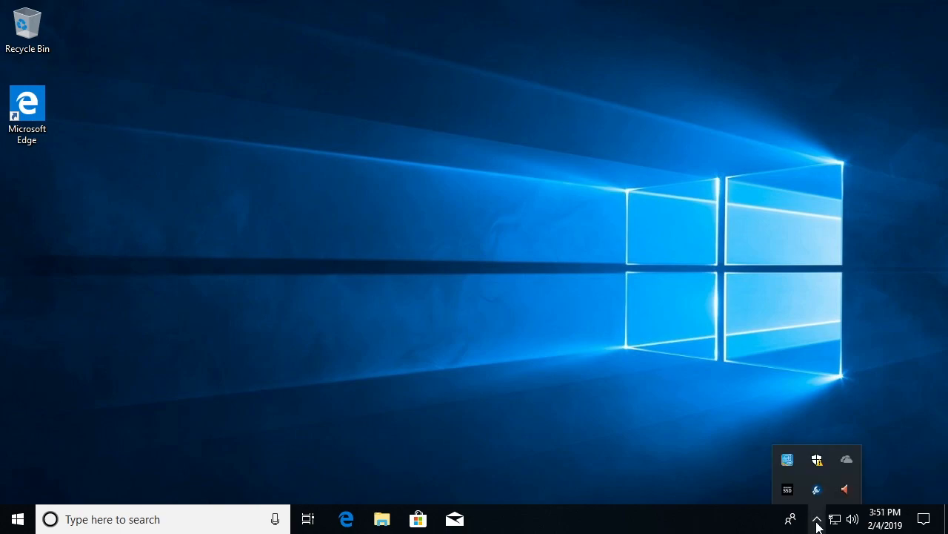
right_click(787, 489)
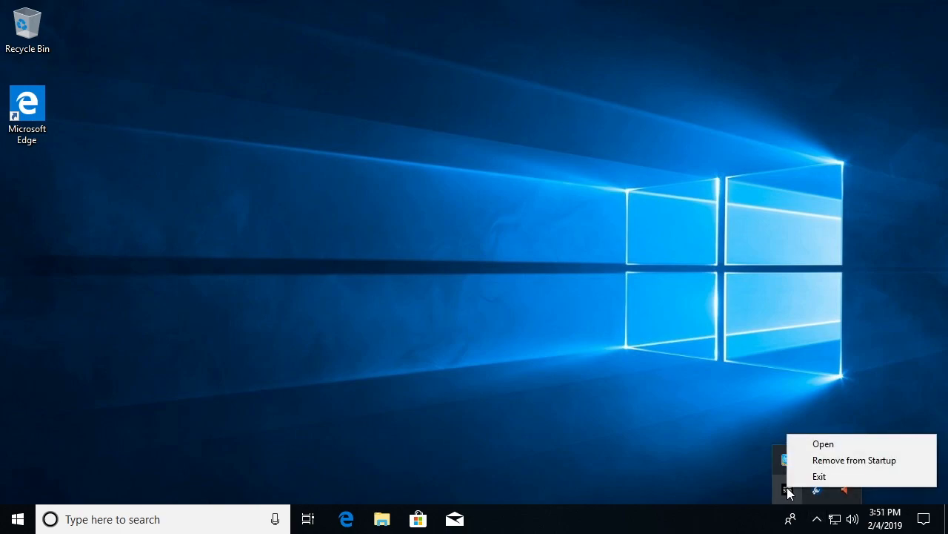
click(824, 443)
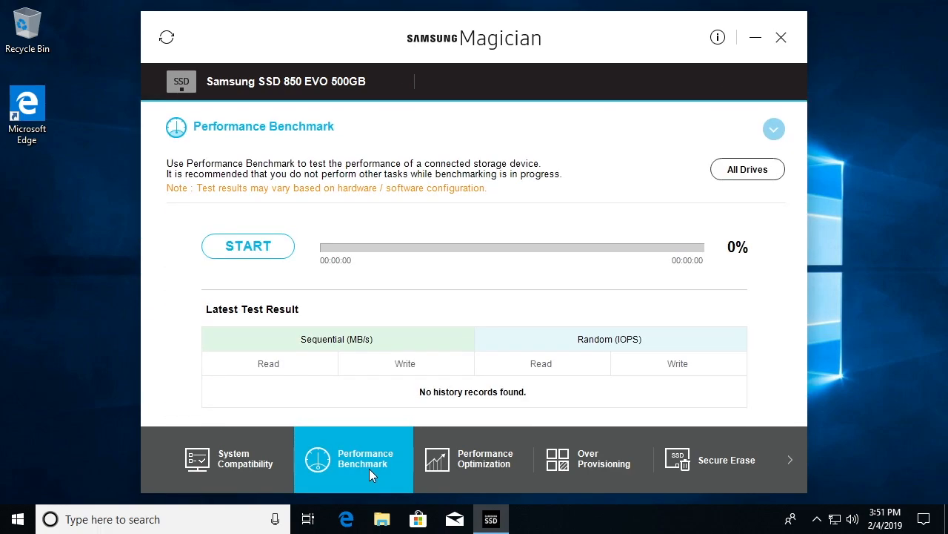
View the 860 EVO mSATA drive's details, then switch back to the 850 EVO 500GB overview.
click(726, 81)
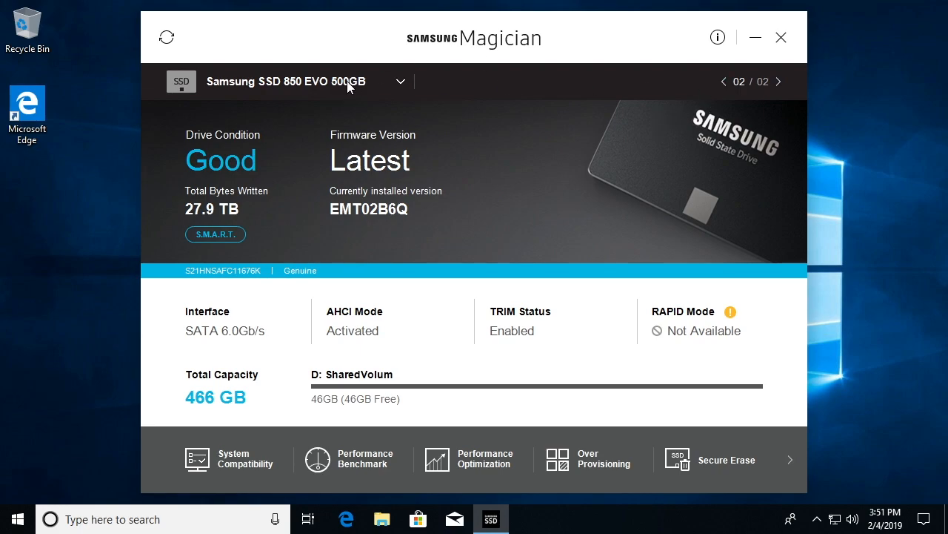
mouse_move(280, 89)
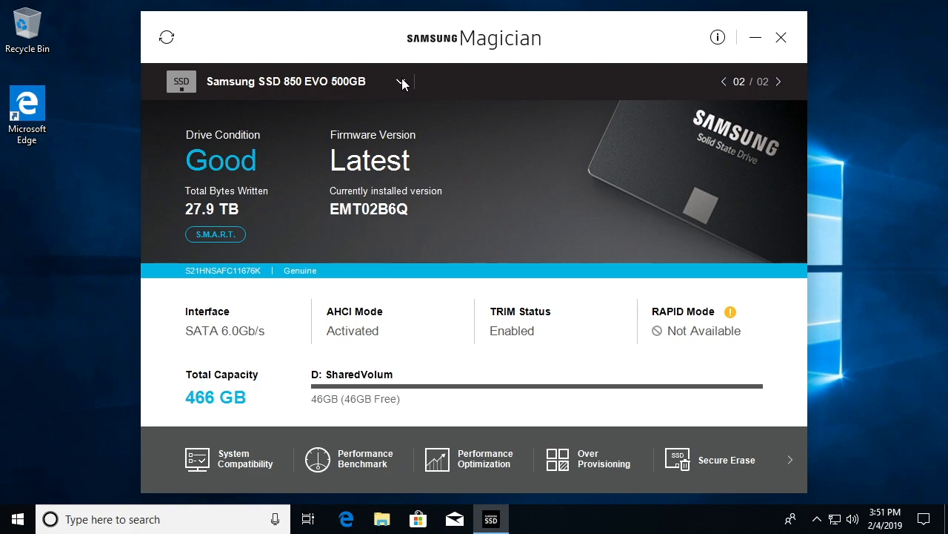
click(401, 81)
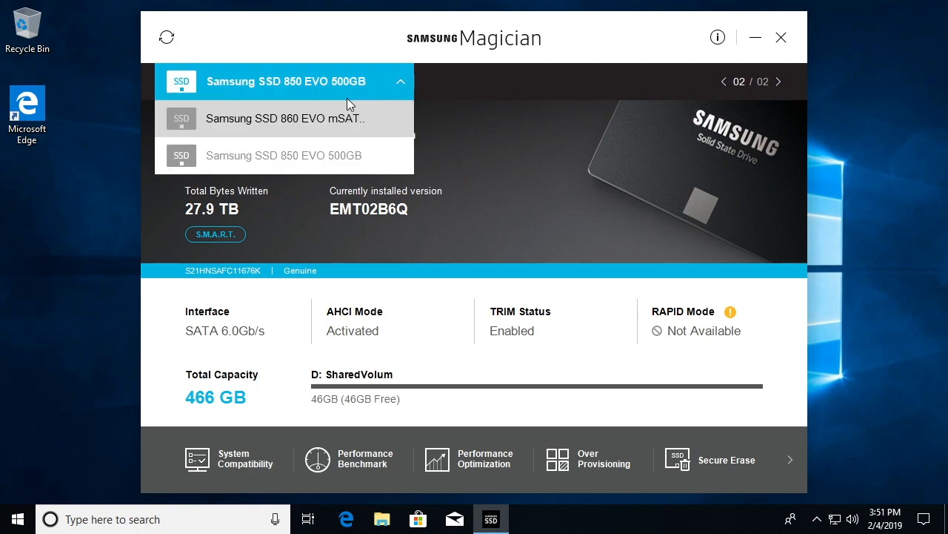
mouse_move(288, 131)
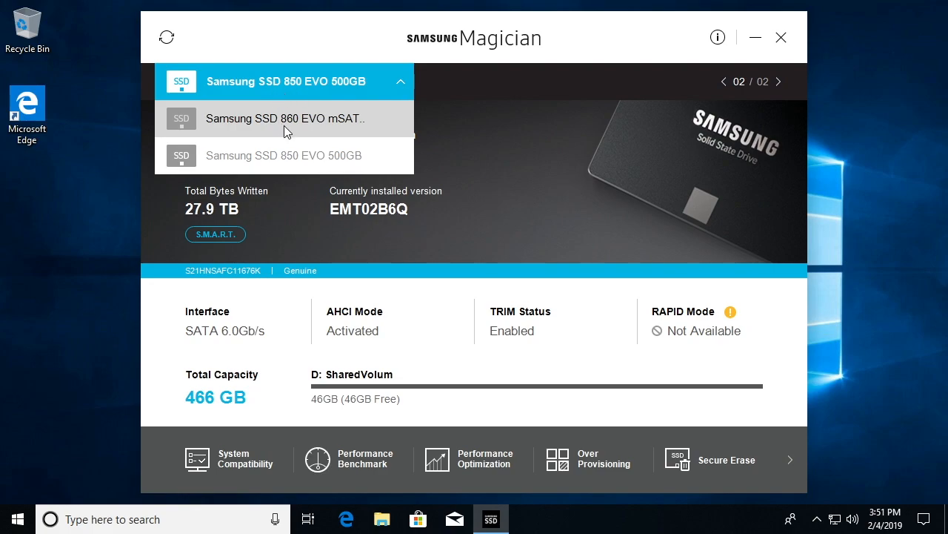
click(284, 119)
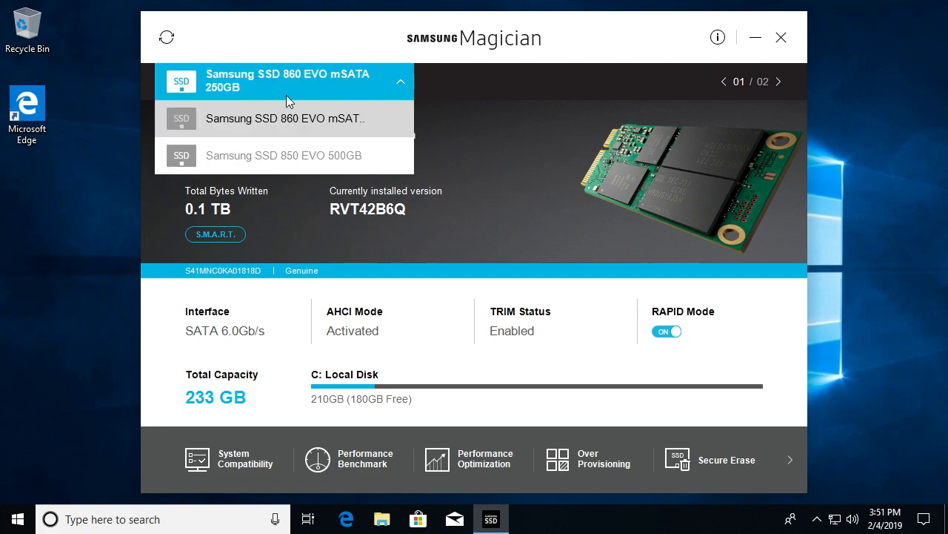
click(282, 155)
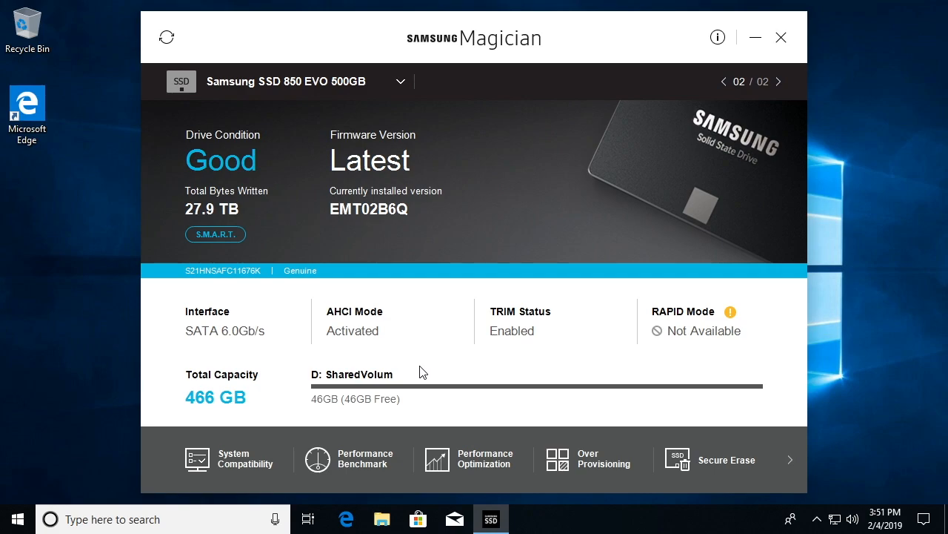
Review the All Drives saved benchmark results, then return to the 850 EVO's Performance Benchmark page.
click(353, 458)
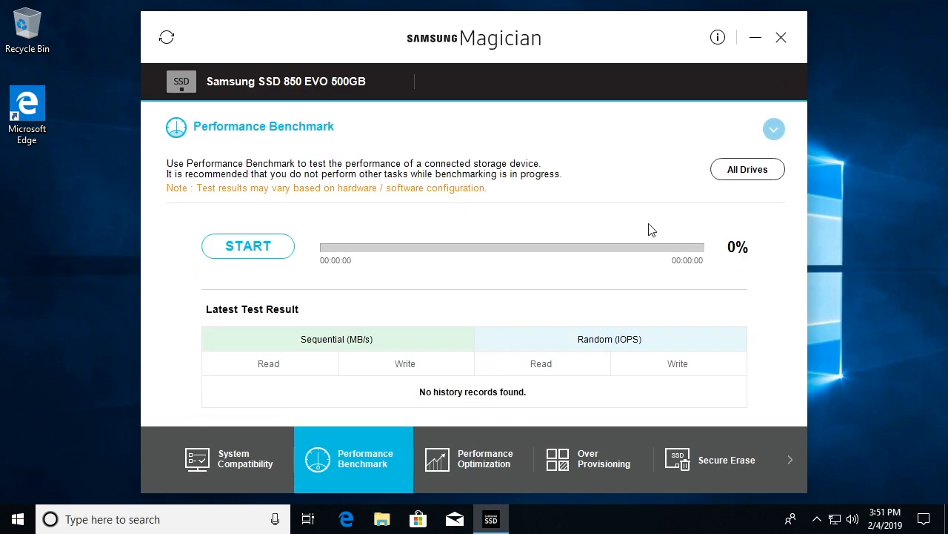
click(747, 169)
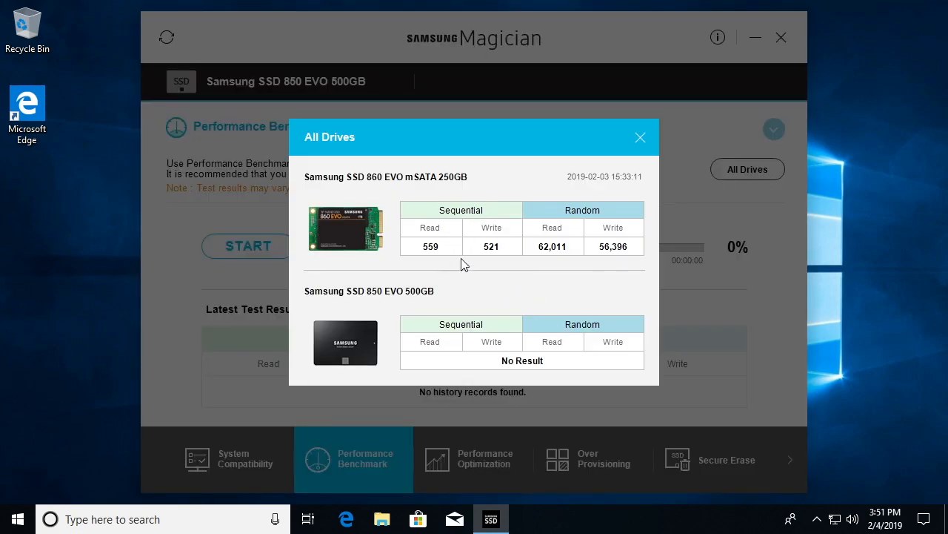
click(641, 136)
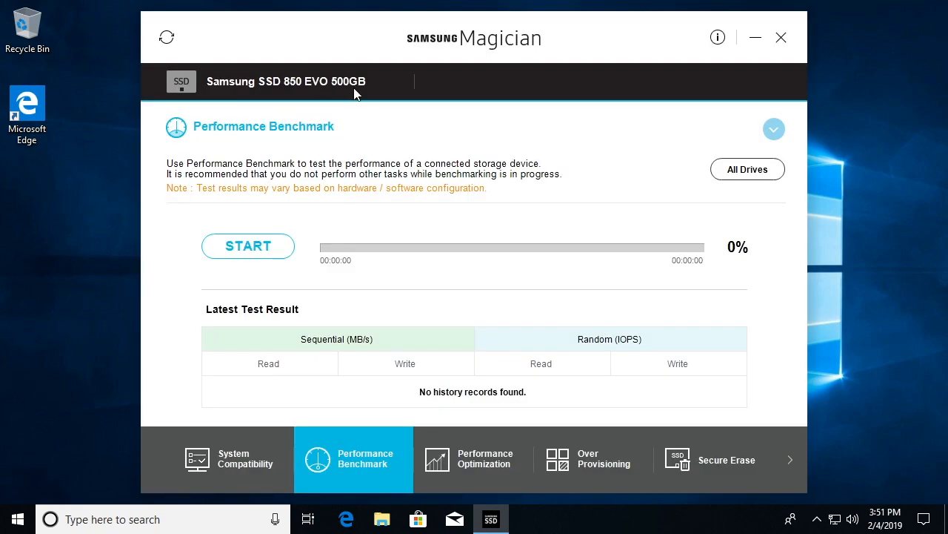
mouse_move(404, 175)
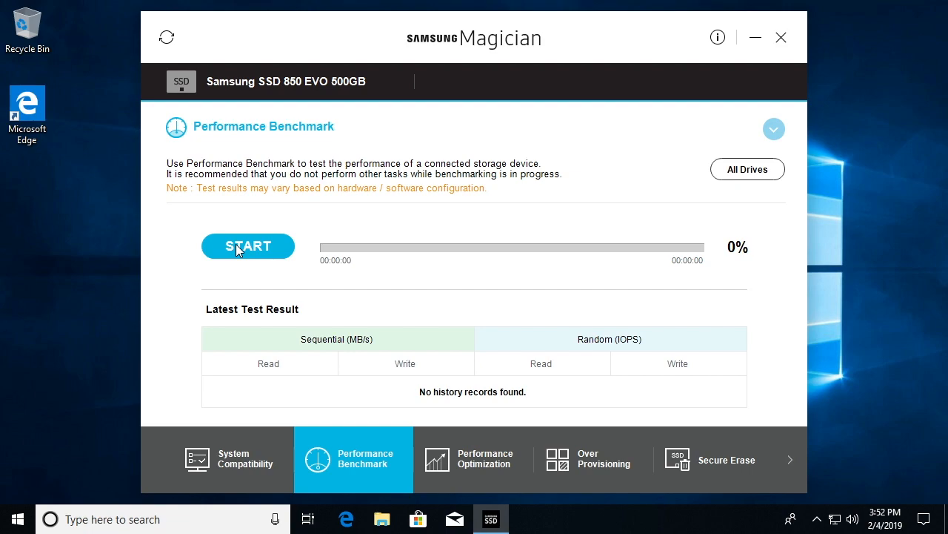
mouse_move(246, 249)
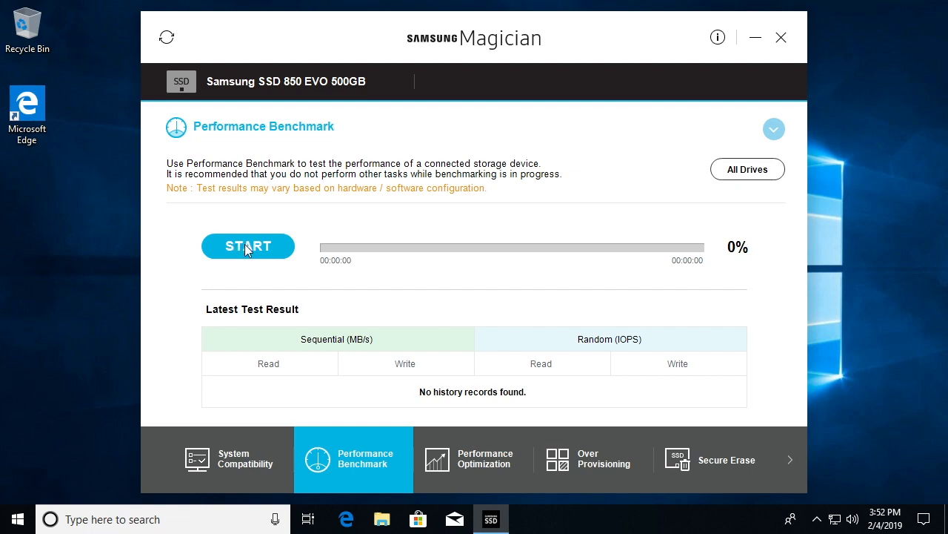
Run the 850 EVO 500GB benchmark, reporting 543 read and 514 write MB/s sequential.
click(248, 246)
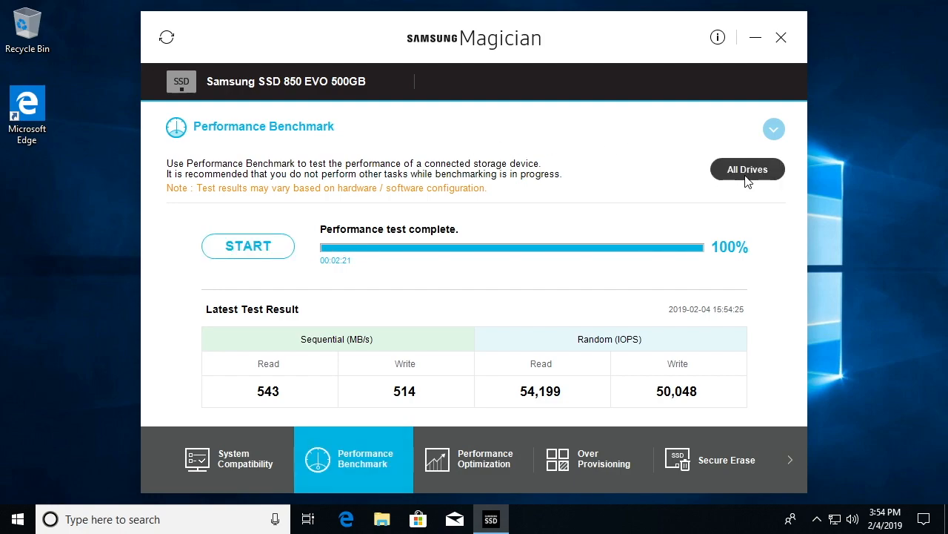
click(747, 169)
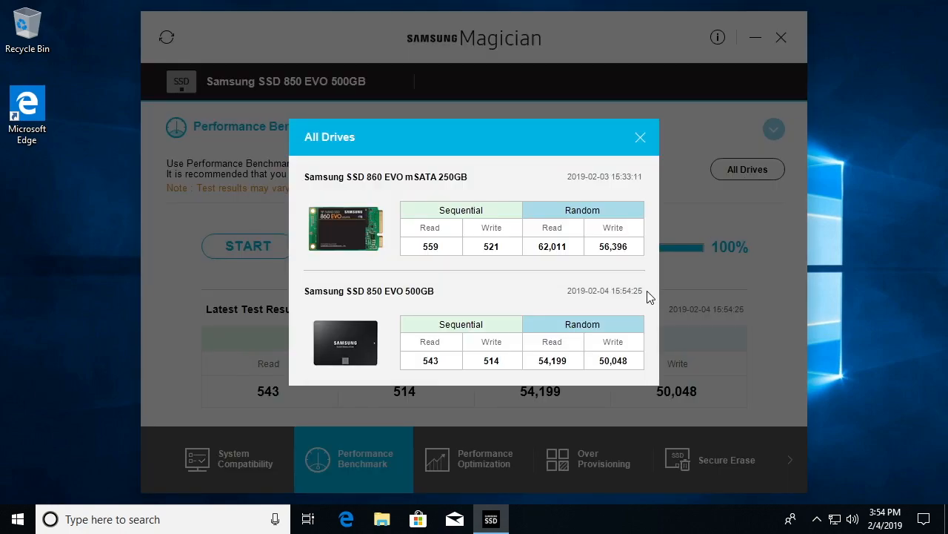
mouse_move(459, 264)
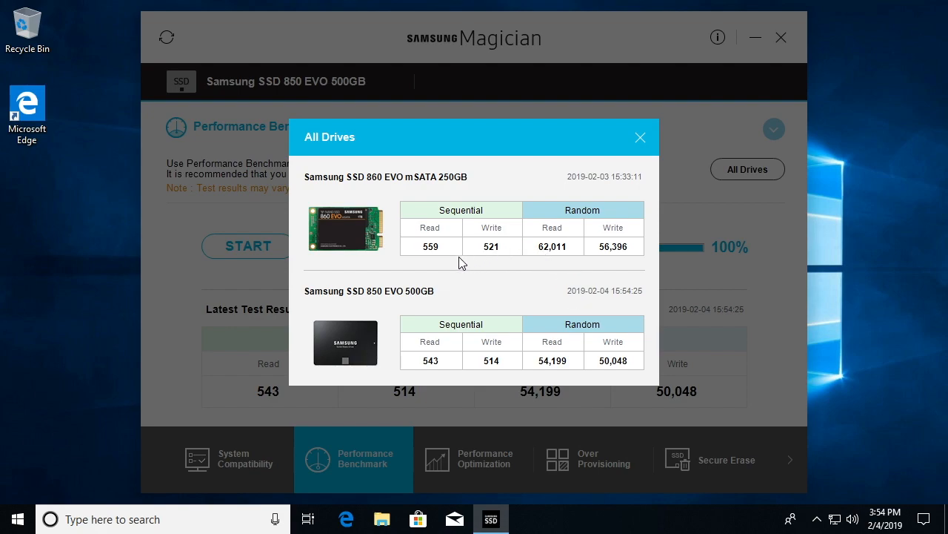
mouse_move(427, 255)
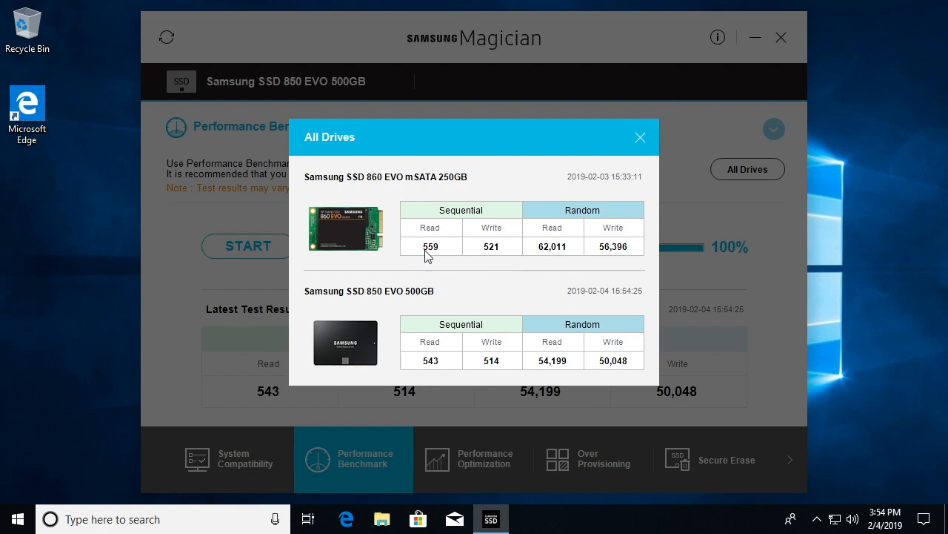
mouse_move(444, 269)
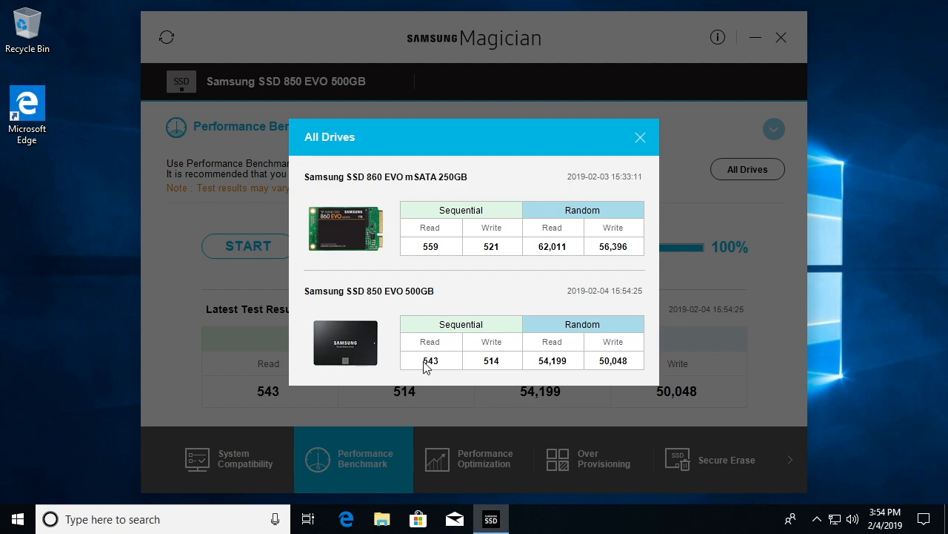
mouse_move(441, 371)
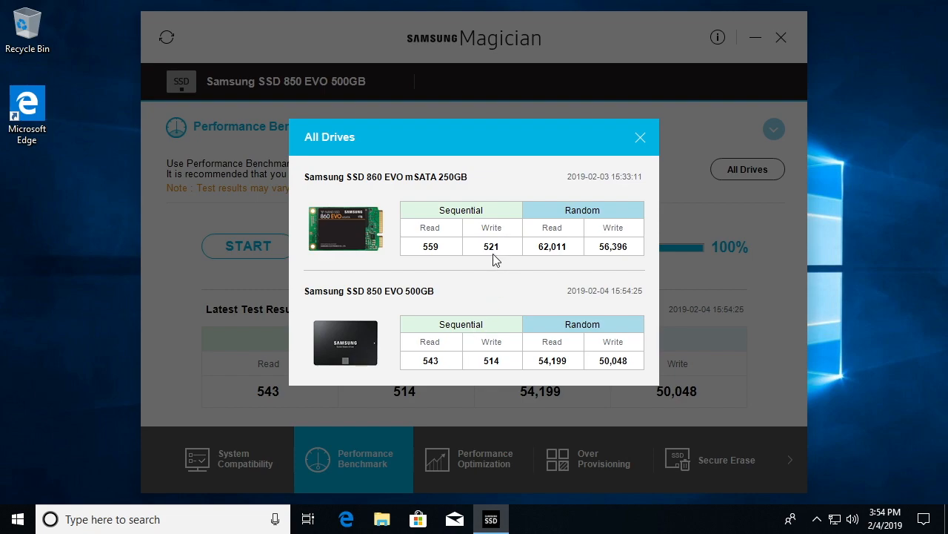
mouse_move(487, 370)
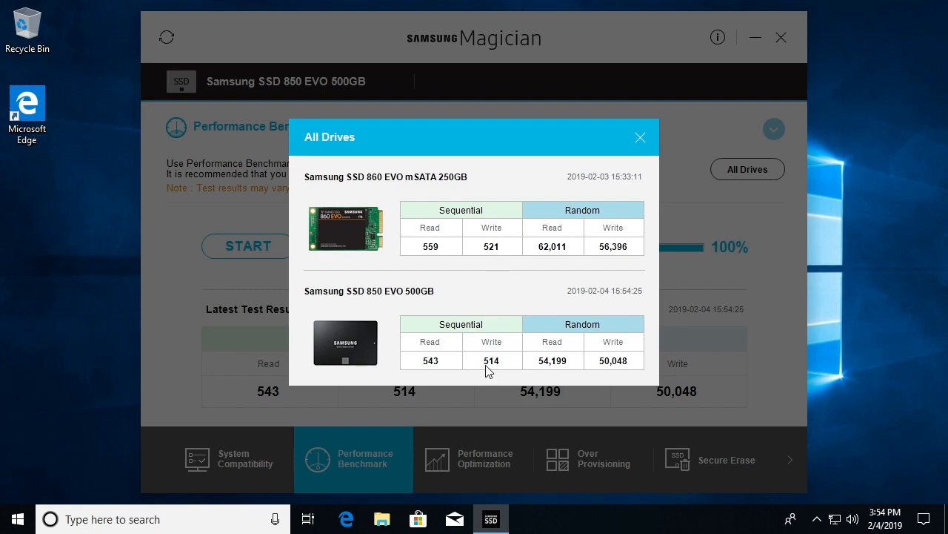
mouse_move(480, 380)
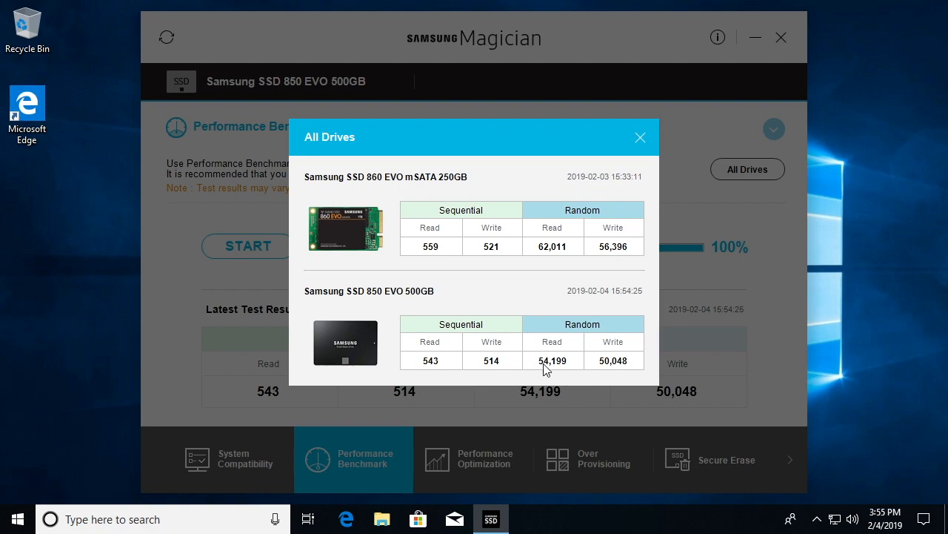
mouse_move(359, 304)
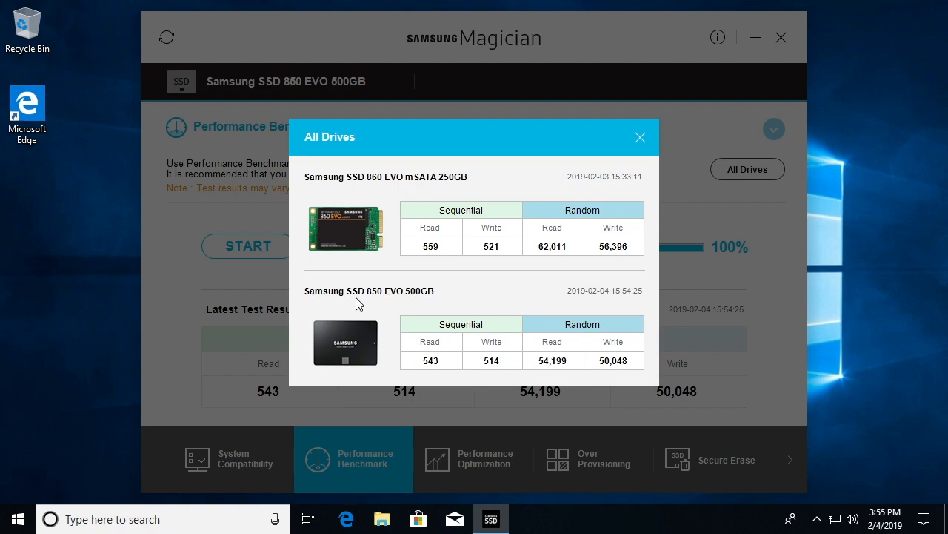
mouse_move(625, 244)
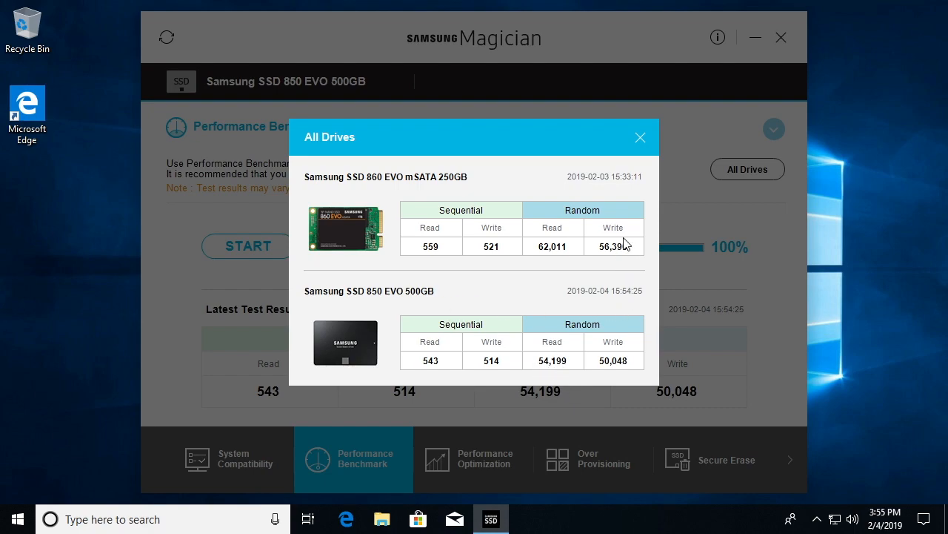
mouse_move(596, 257)
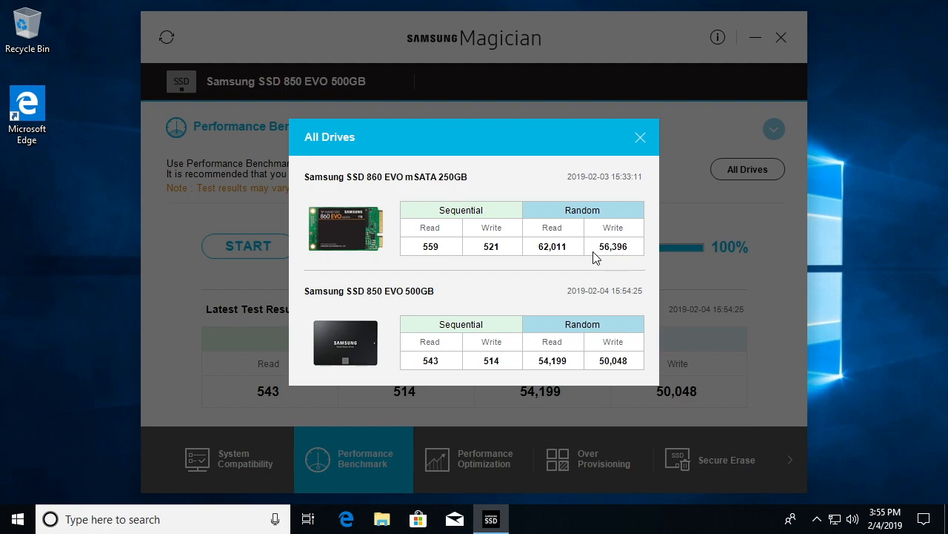
mouse_move(634, 375)
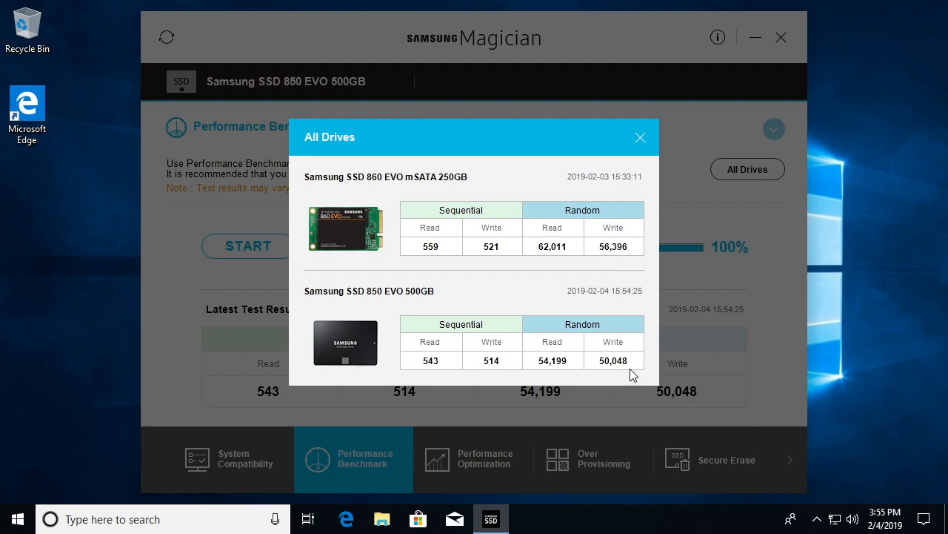
mouse_move(427, 228)
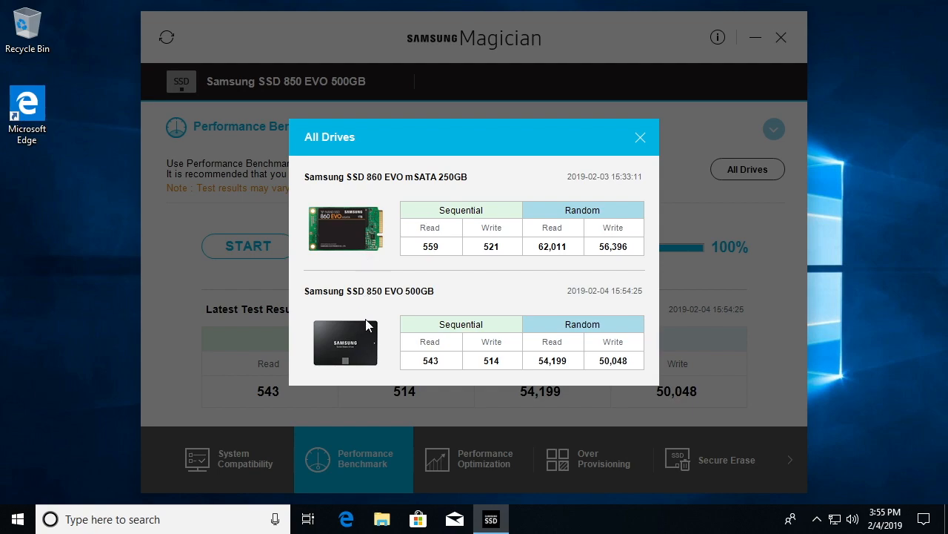
mouse_move(377, 299)
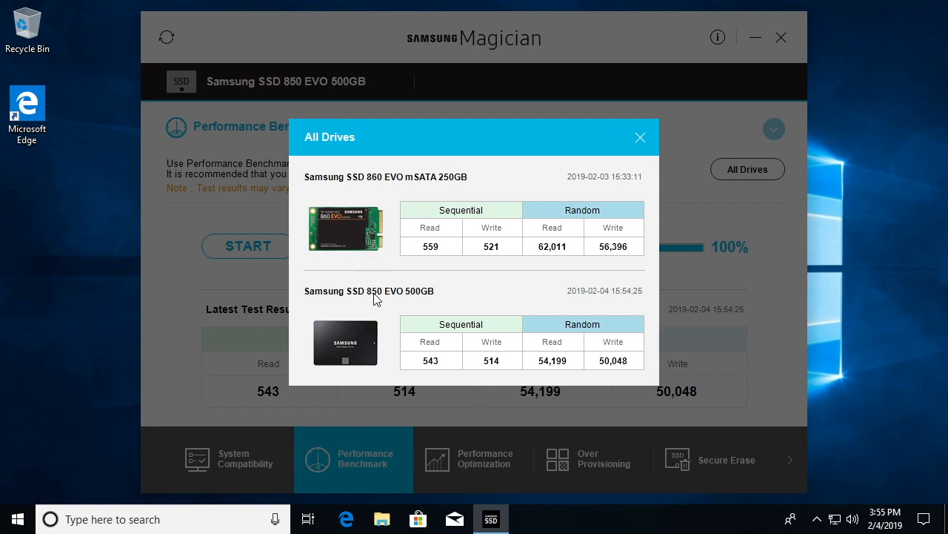
mouse_move(376, 190)
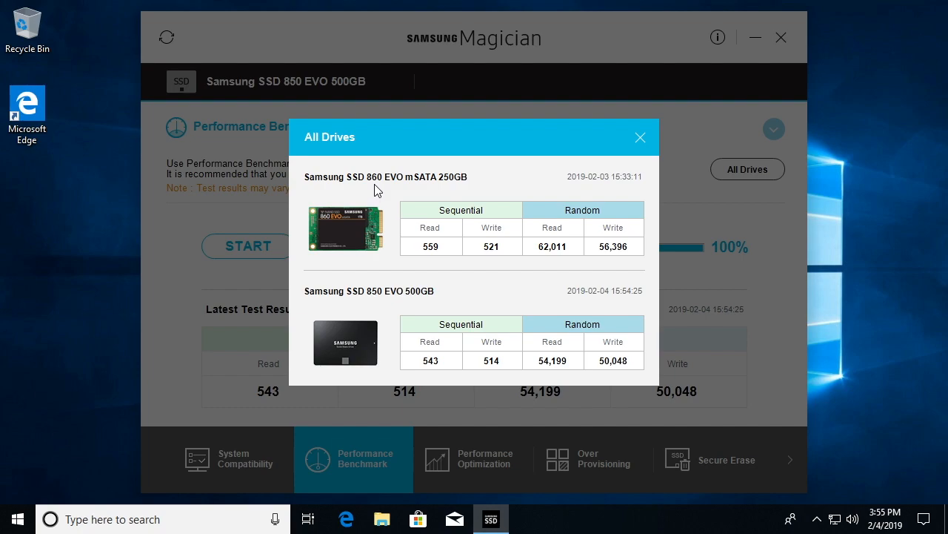
mouse_move(423, 273)
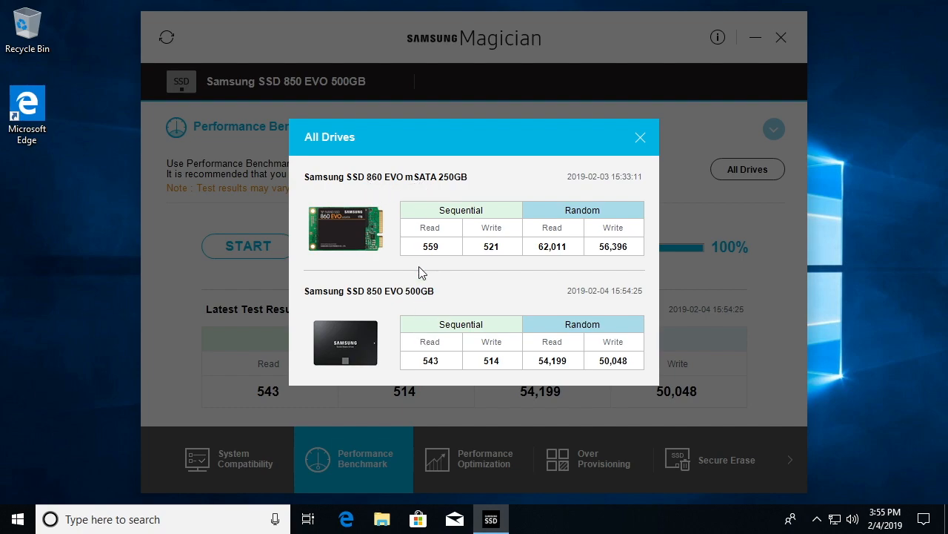
mouse_move(415, 310)
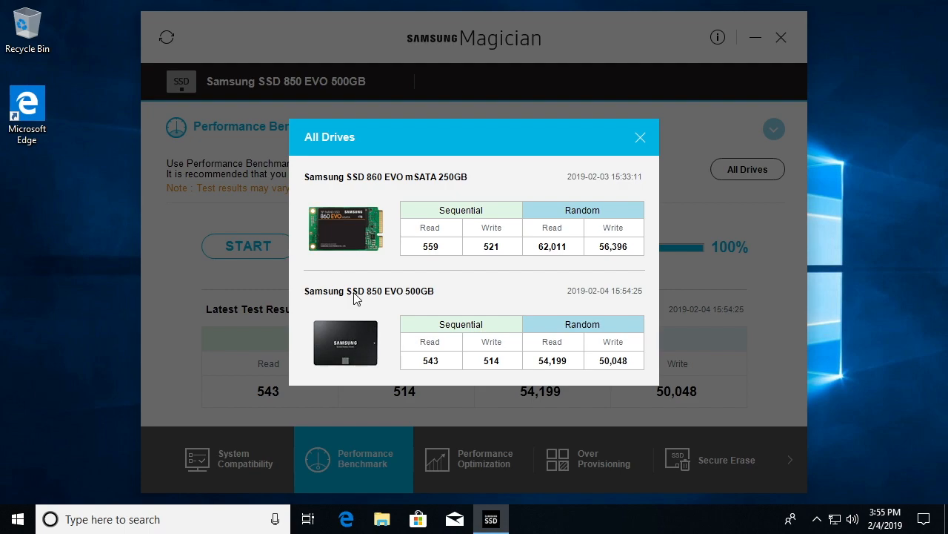
mouse_move(356, 240)
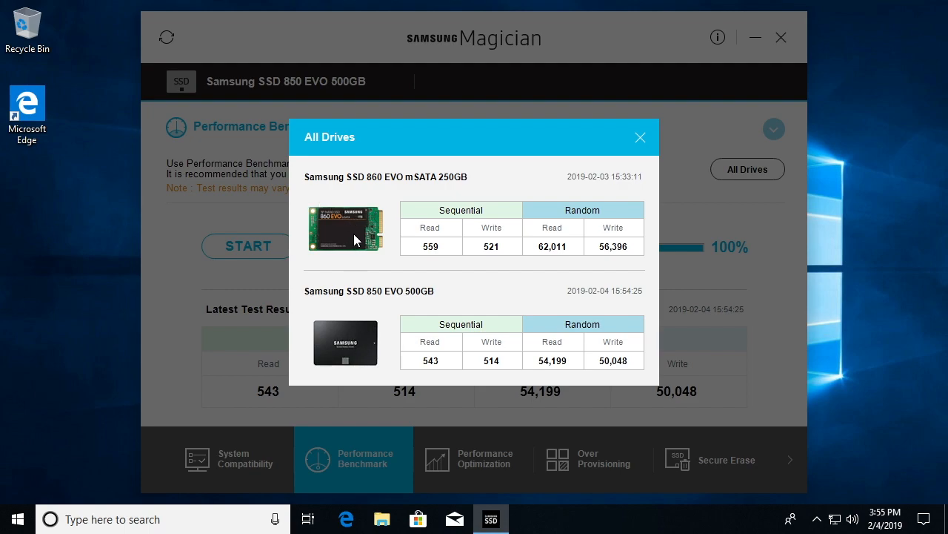
mouse_move(482, 346)
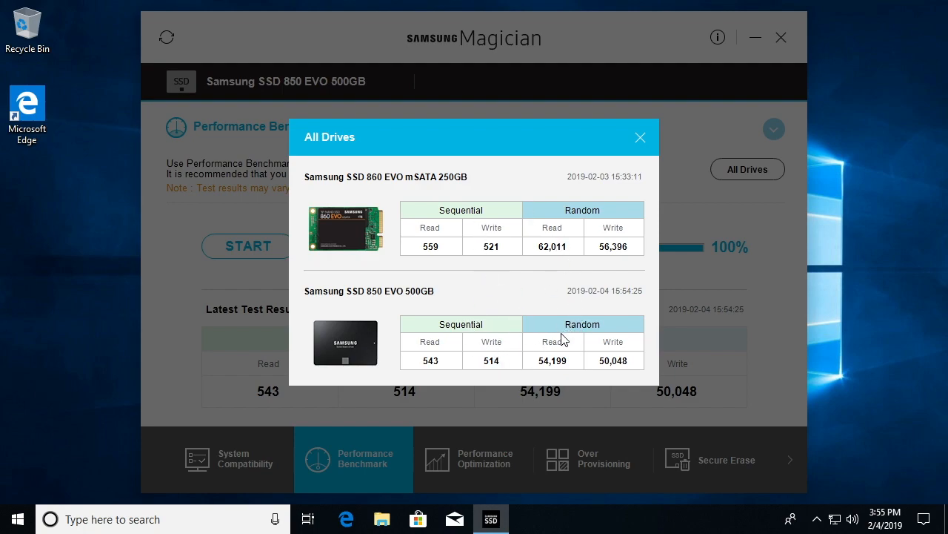
mouse_move(538, 290)
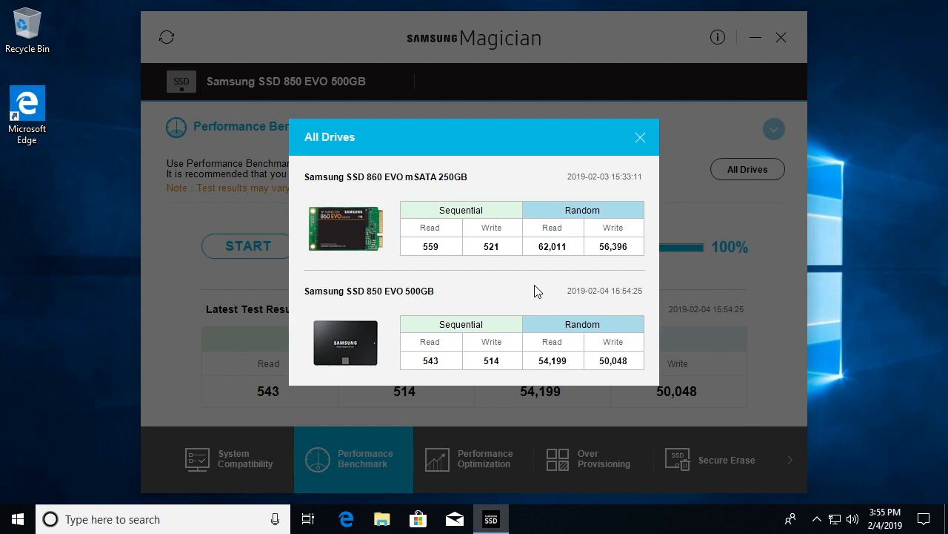
mouse_move(536, 297)
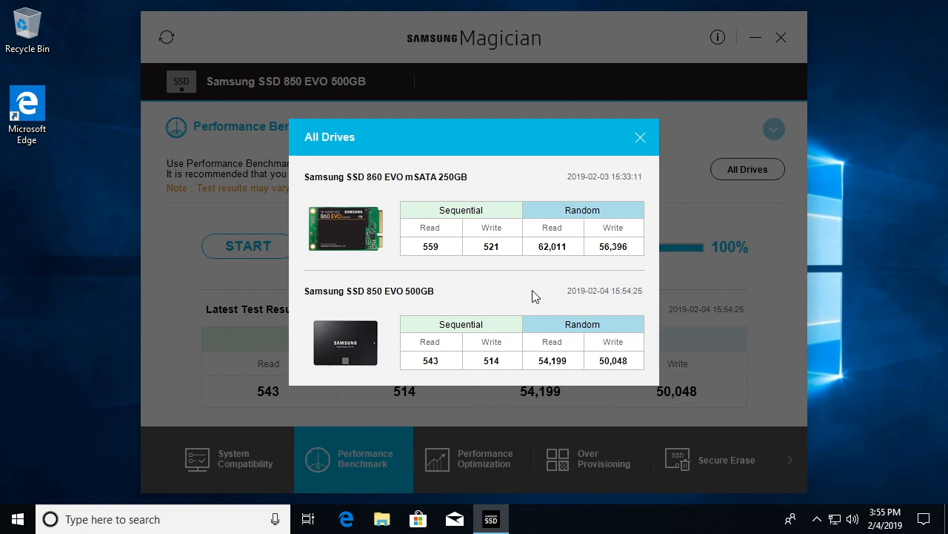